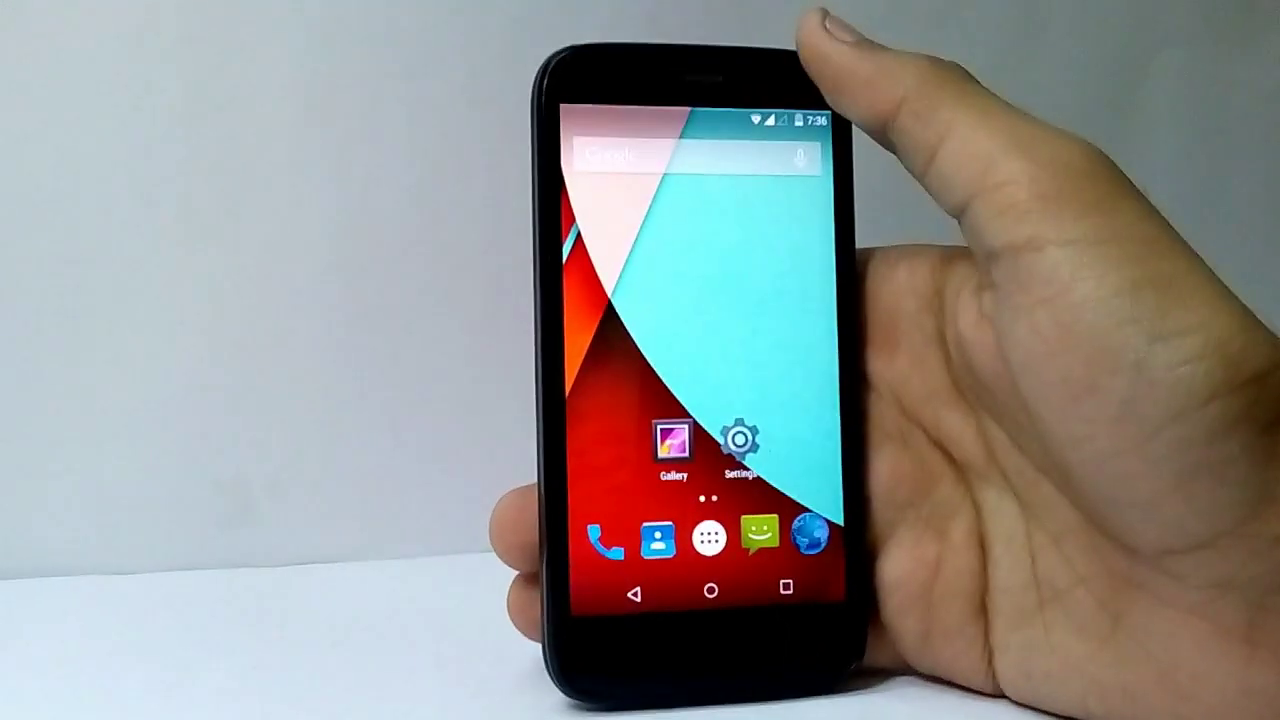
- Swipe across the launcher home screens to reach the page with the calendar shortcut
left_click_drag(700, 120, 700, 400)
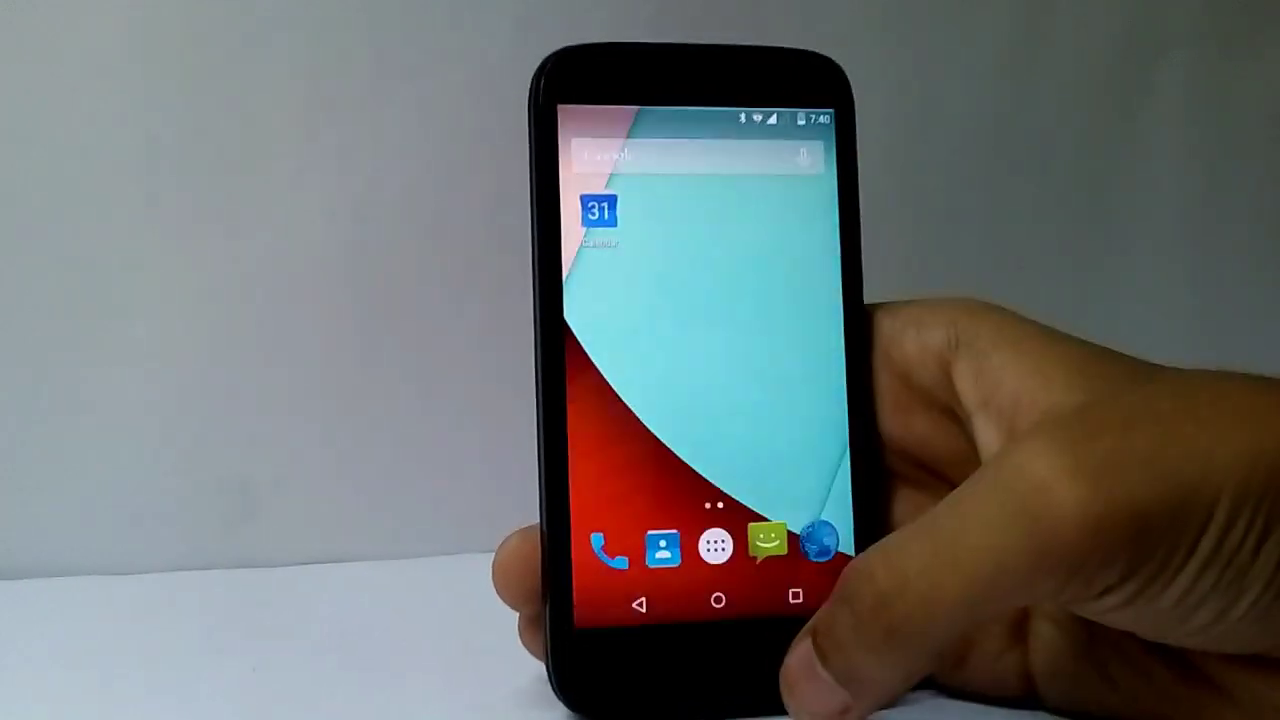
left_click_drag(700, 120, 700, 400)
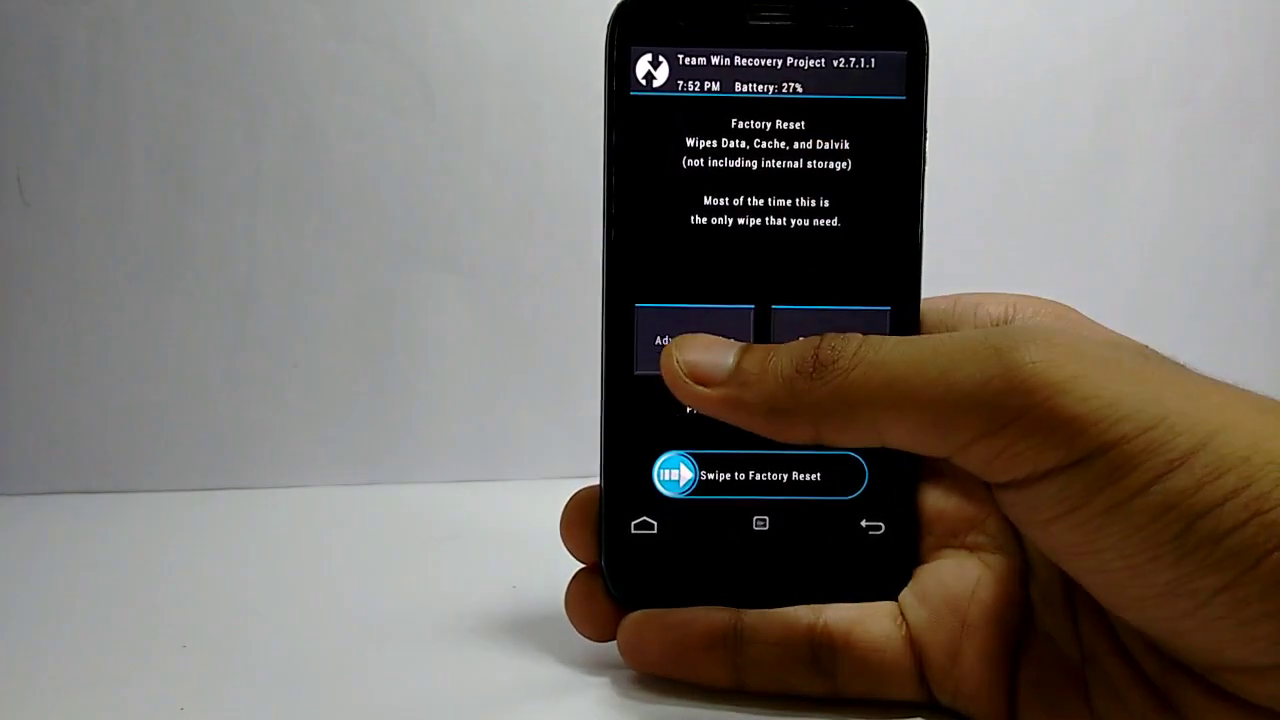
- Factory reset the phone from the Wipe menu, clearing data, cache and Dalvik
left_click(694, 340)
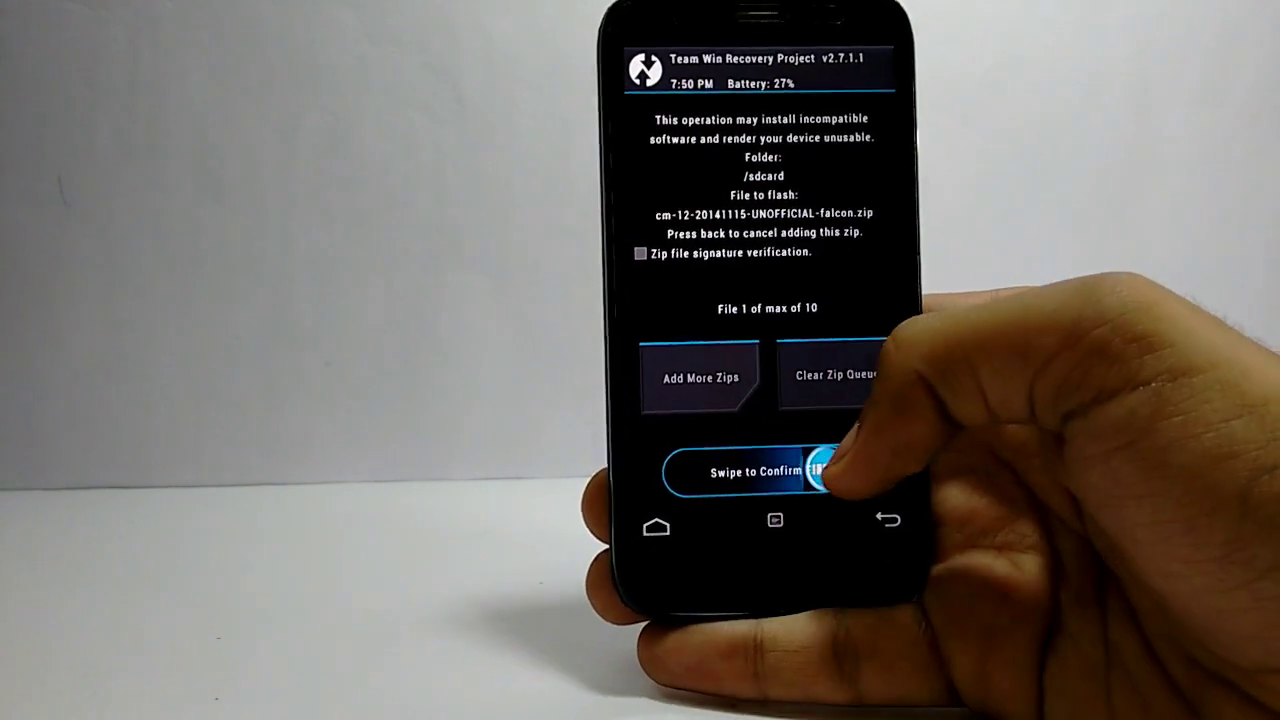
left_click_drag(700, 472, 830, 472)
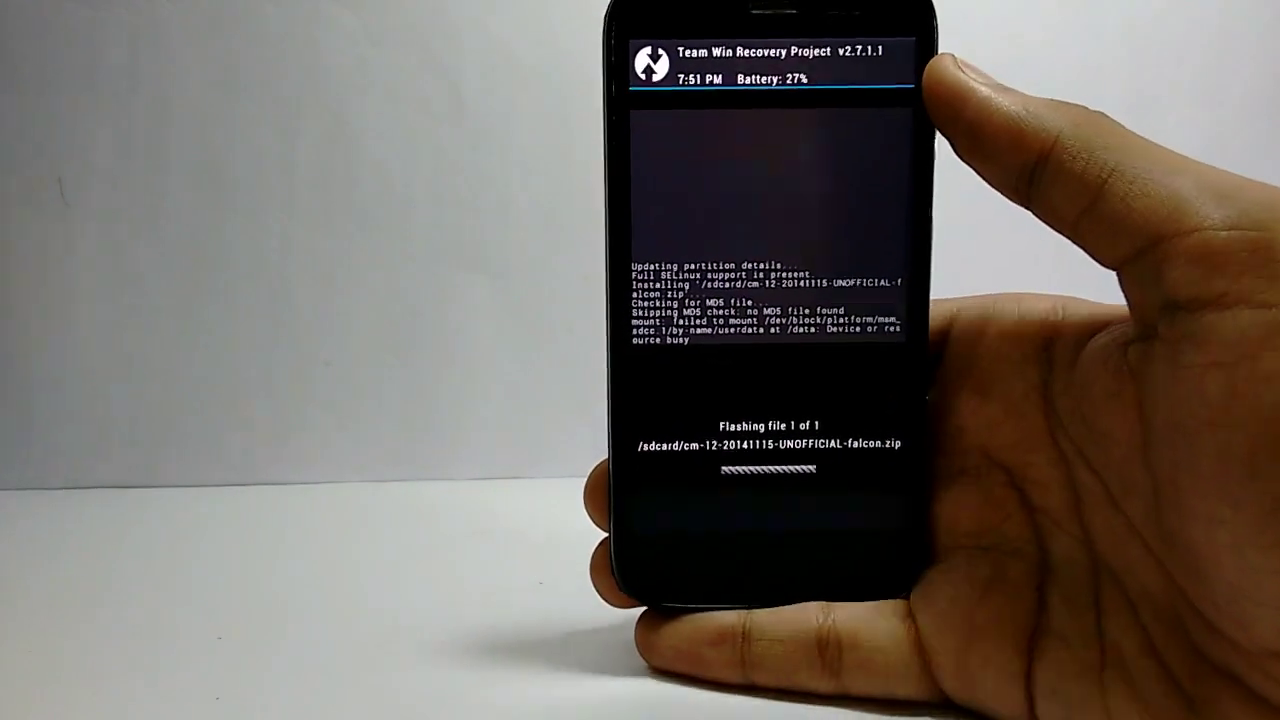